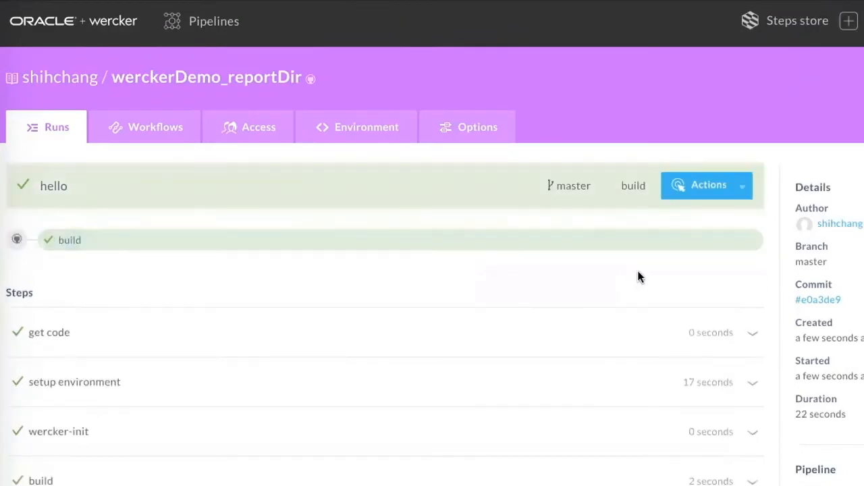
pyautogui.moveTo(578, 290)
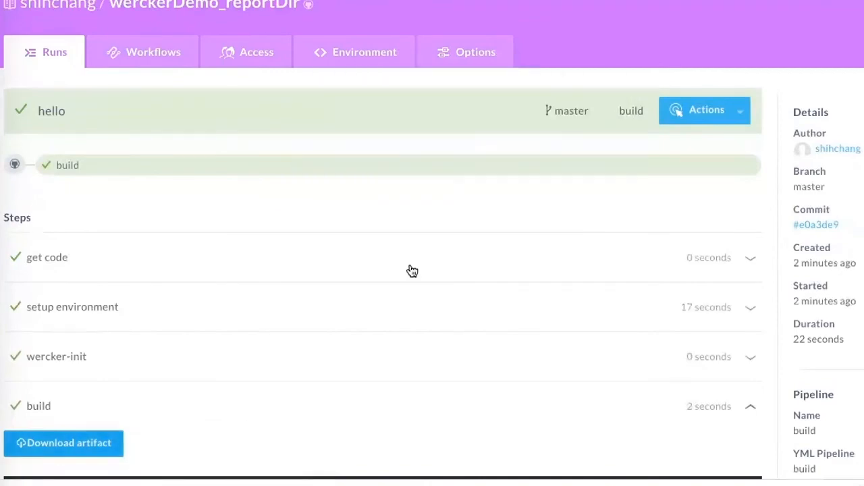
# - Download the test step's artifact so output (1).tar lands in Downloads beside the build artifact
pyautogui.click(64, 443)
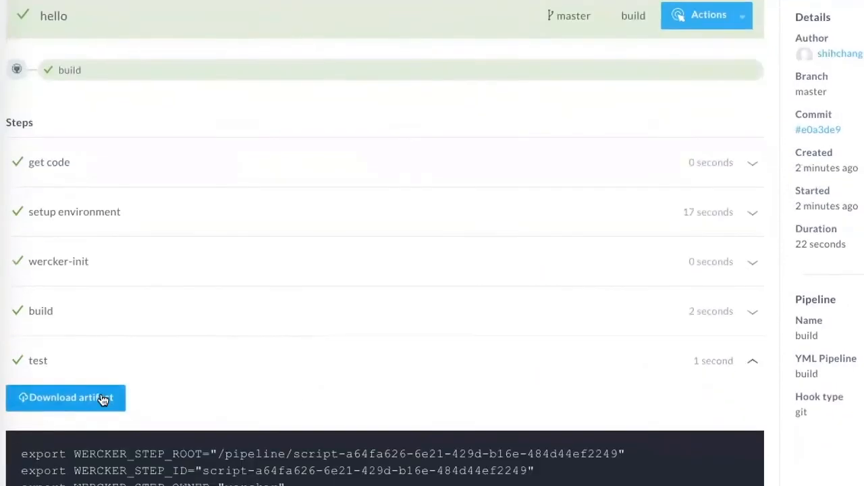
pyautogui.click(65, 397)
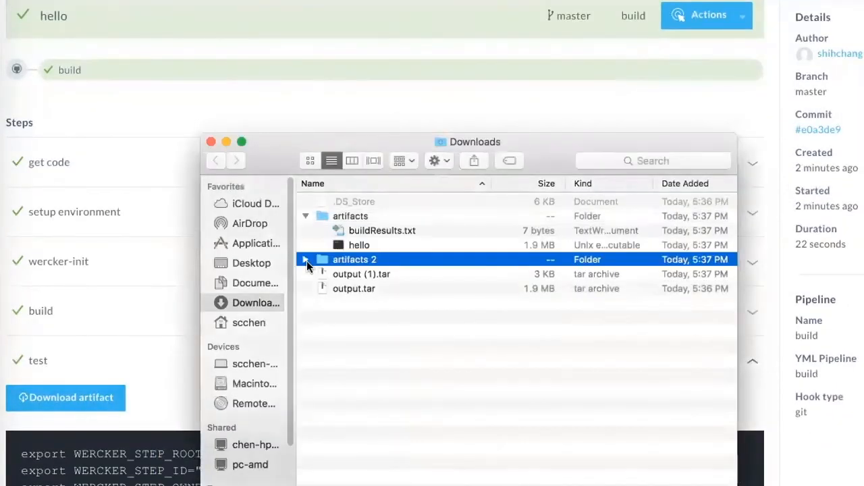